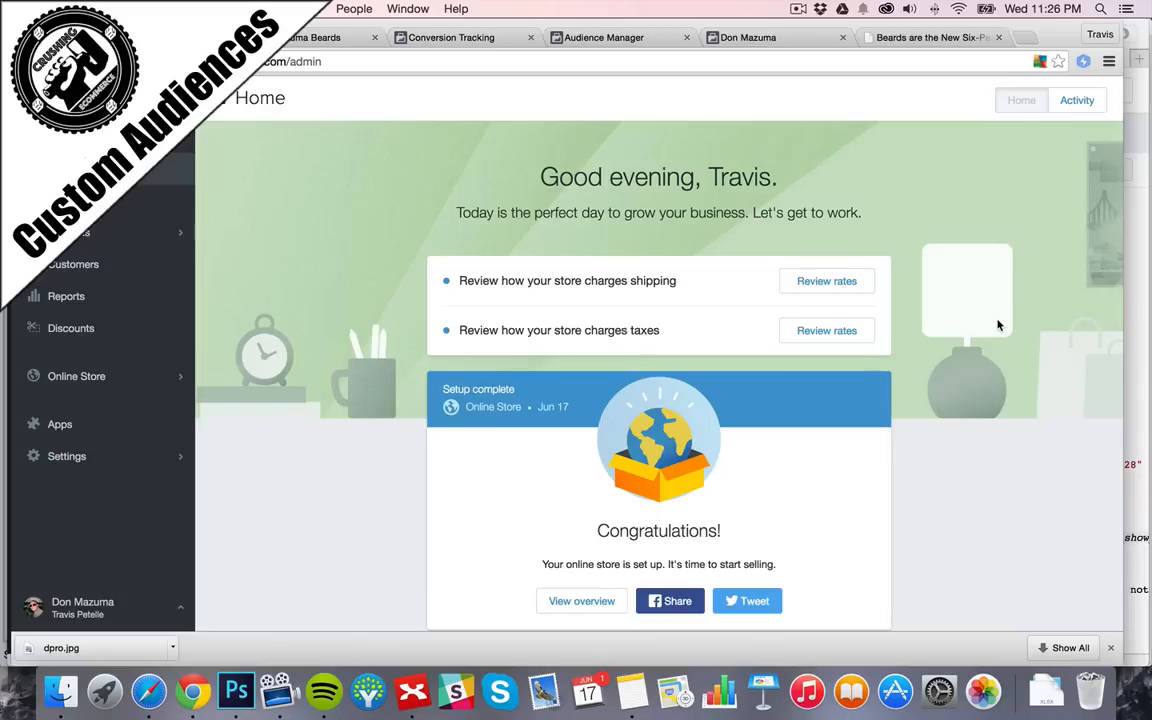
pyautogui.moveTo(970, 348)
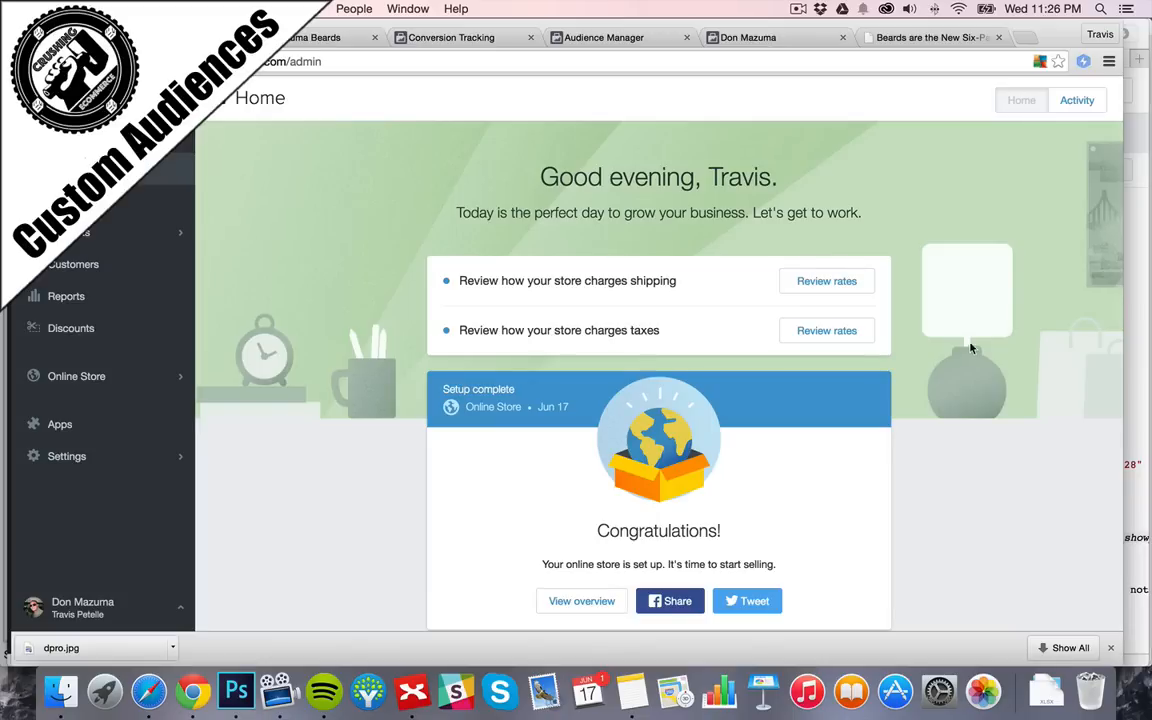
pyautogui.moveTo(955, 309)
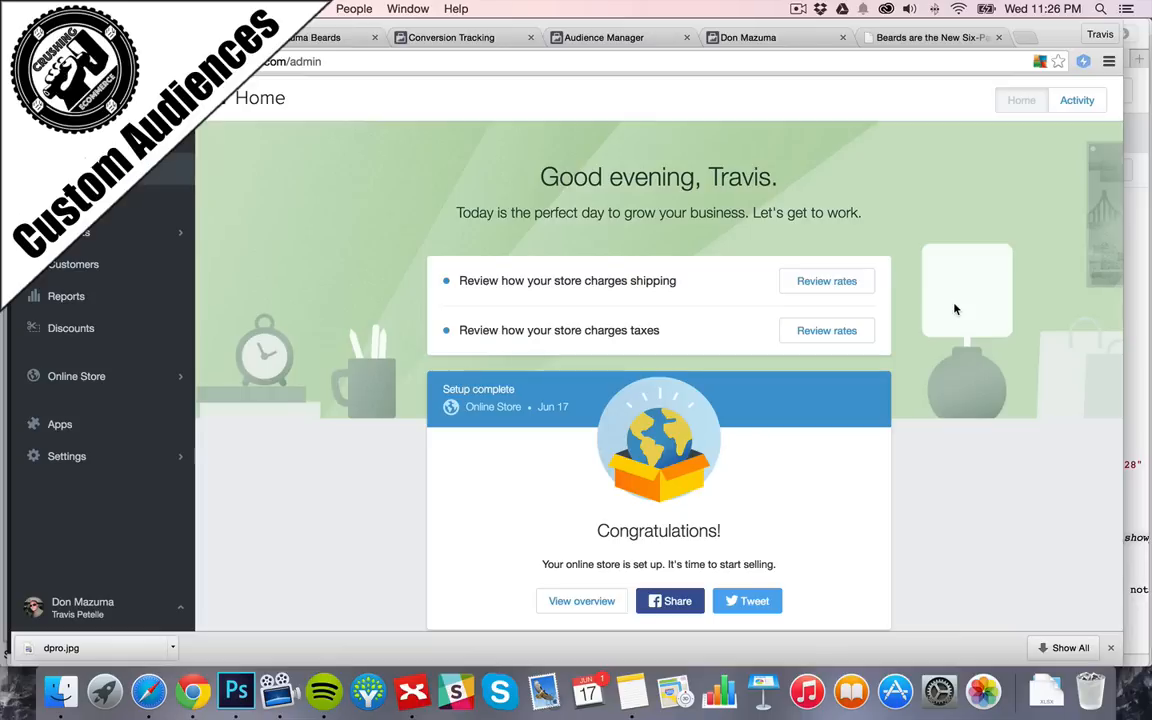
pyautogui.moveTo(948, 310)
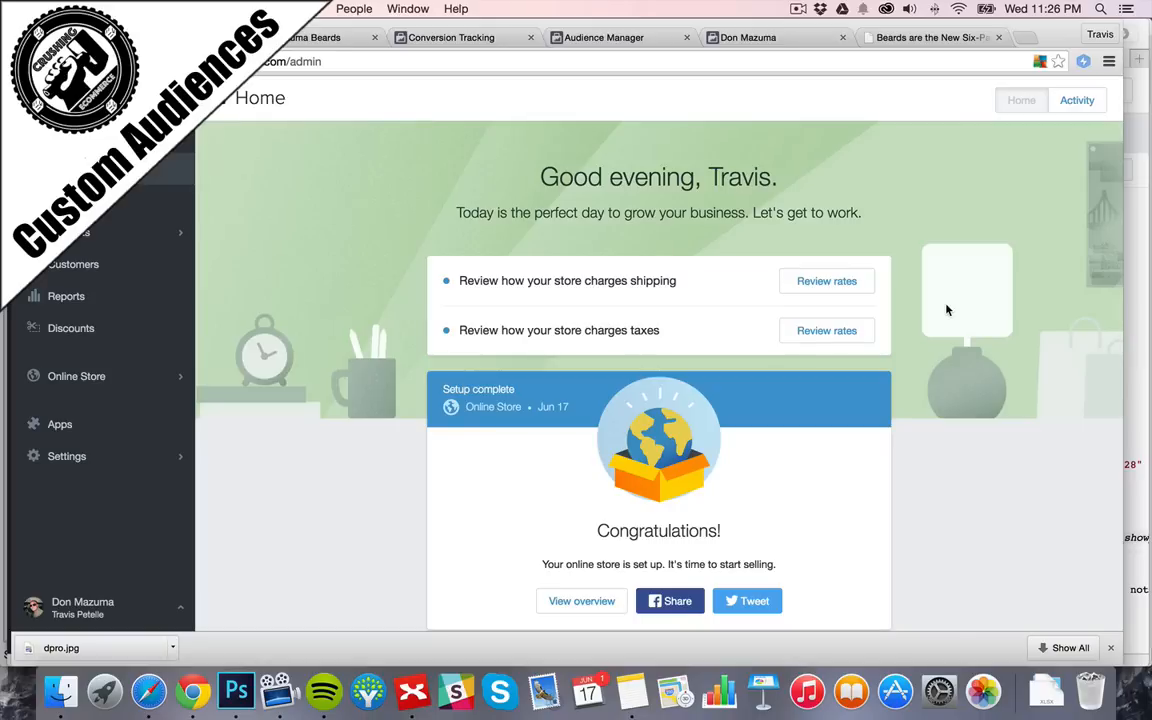
pyautogui.moveTo(923, 255)
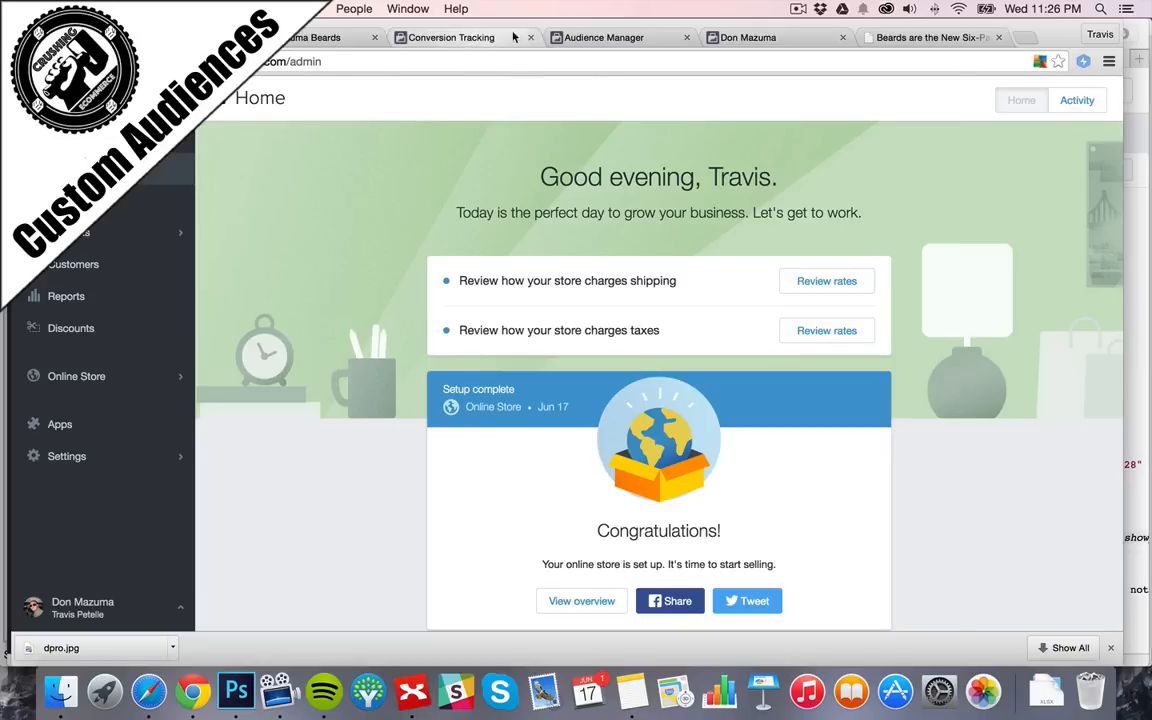
# Create a Checkouts conversion pixel named 'Don Mazuma' and display its pixel code
pyautogui.click(450, 37)
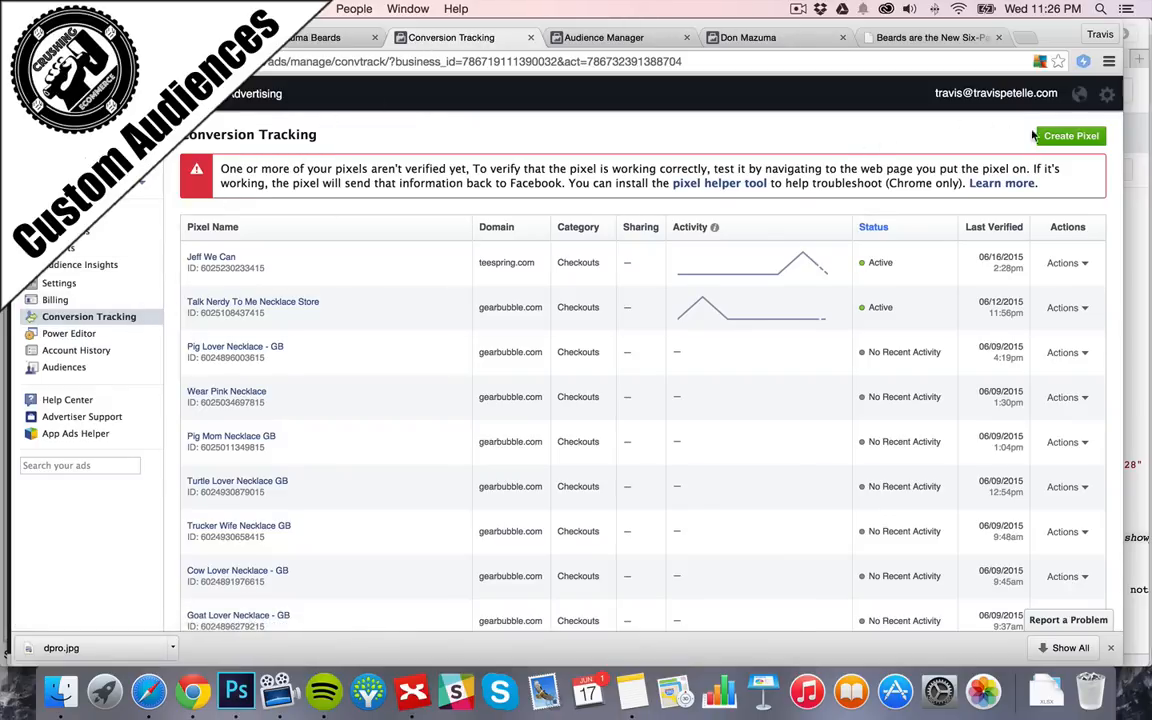
pyautogui.click(1069, 135)
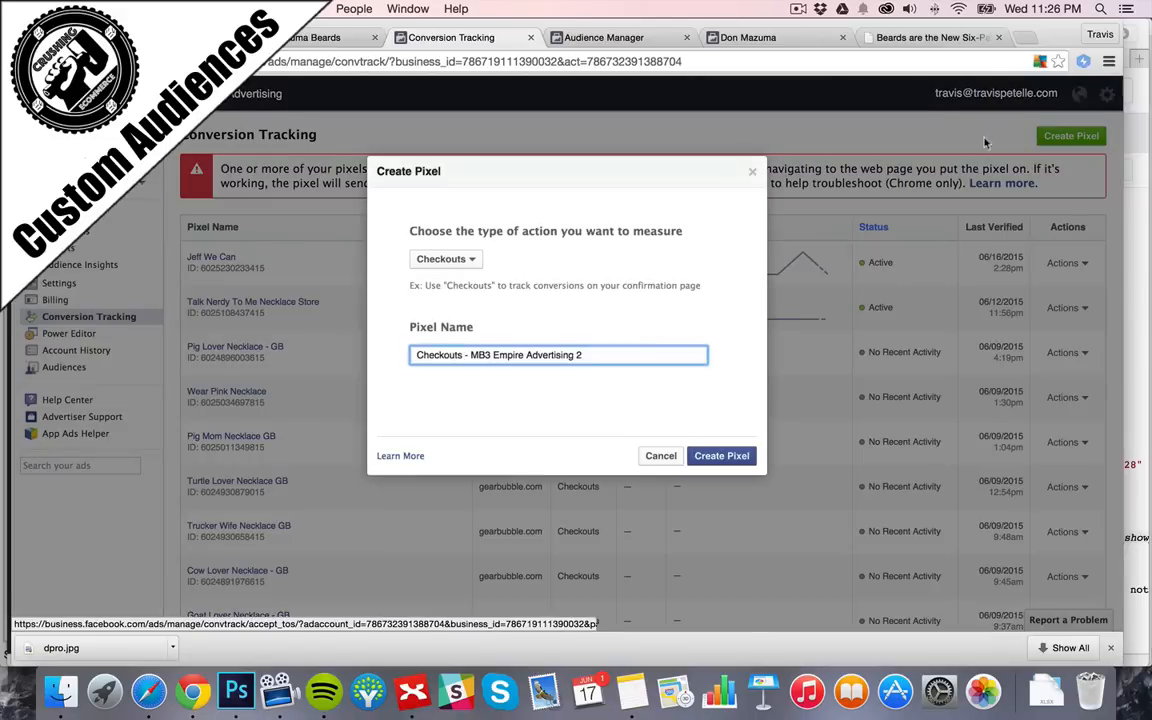
pyautogui.click(445, 259)
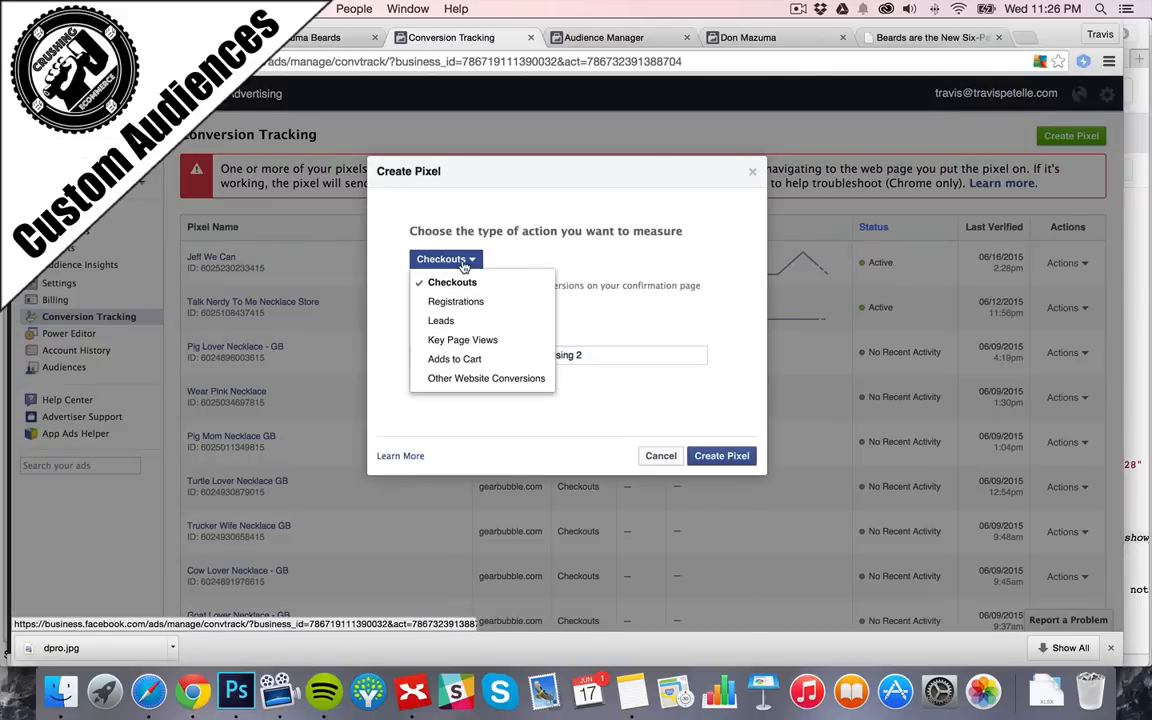
pyautogui.moveTo(457, 278)
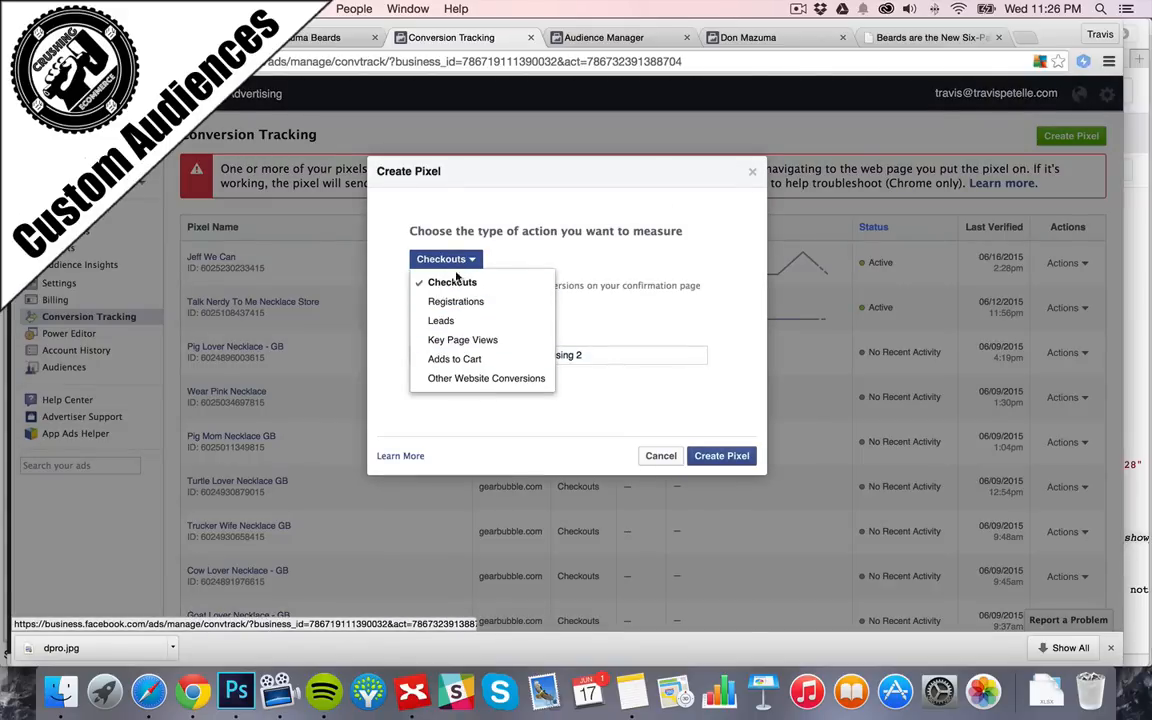
pyautogui.click(452, 281)
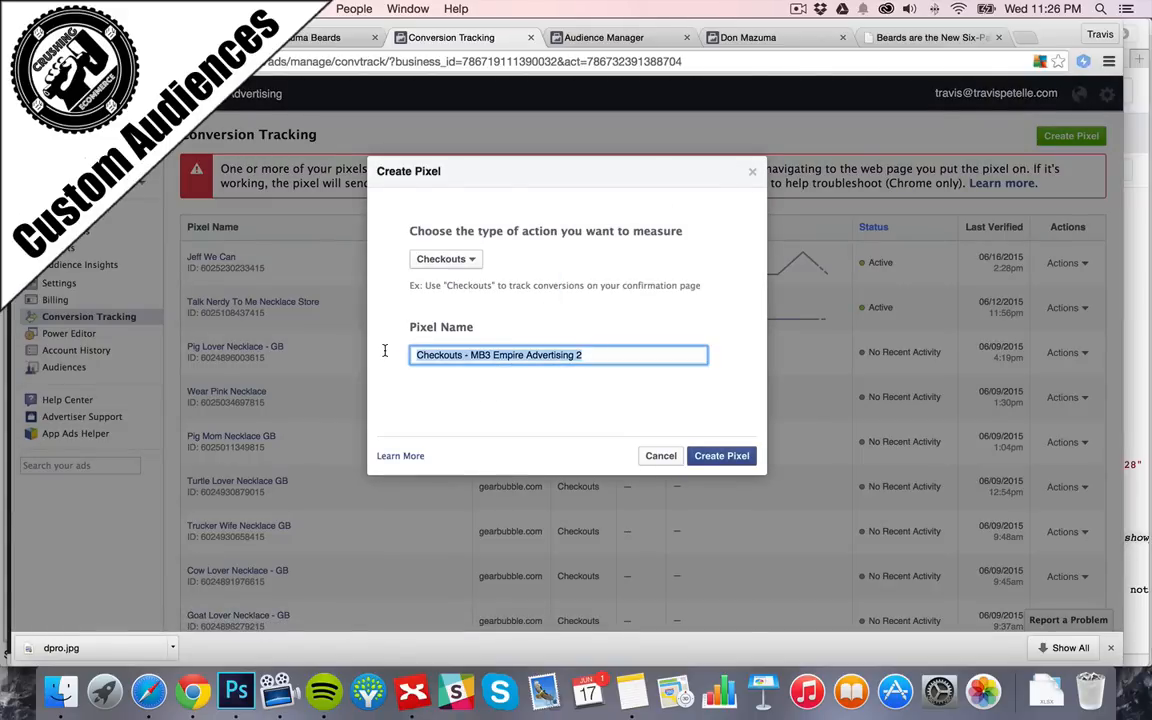
pyautogui.write('Don Mazuma')
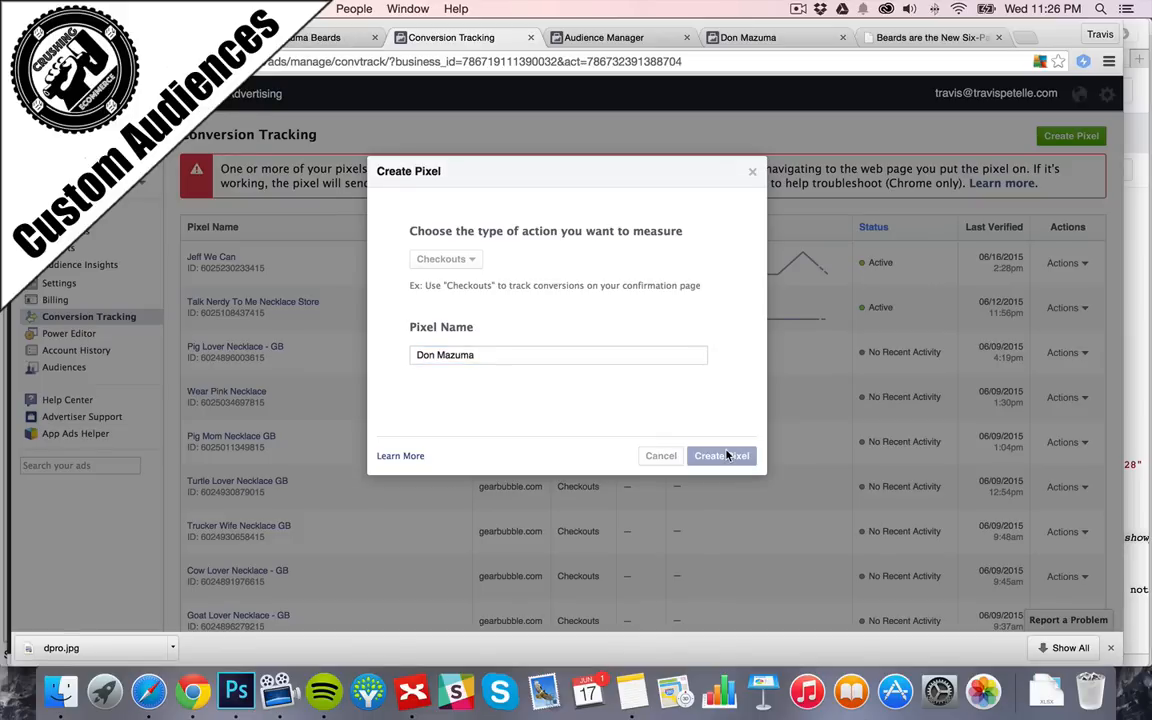
pyautogui.click(721, 455)
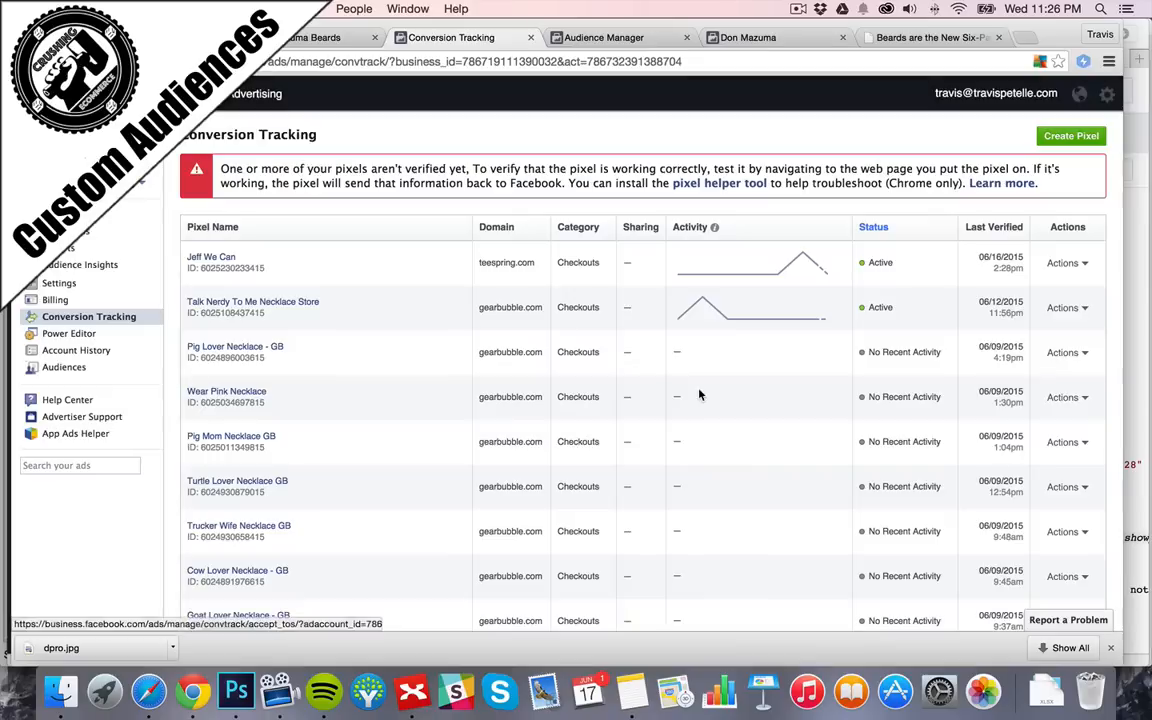
pyautogui.click(1071, 135)
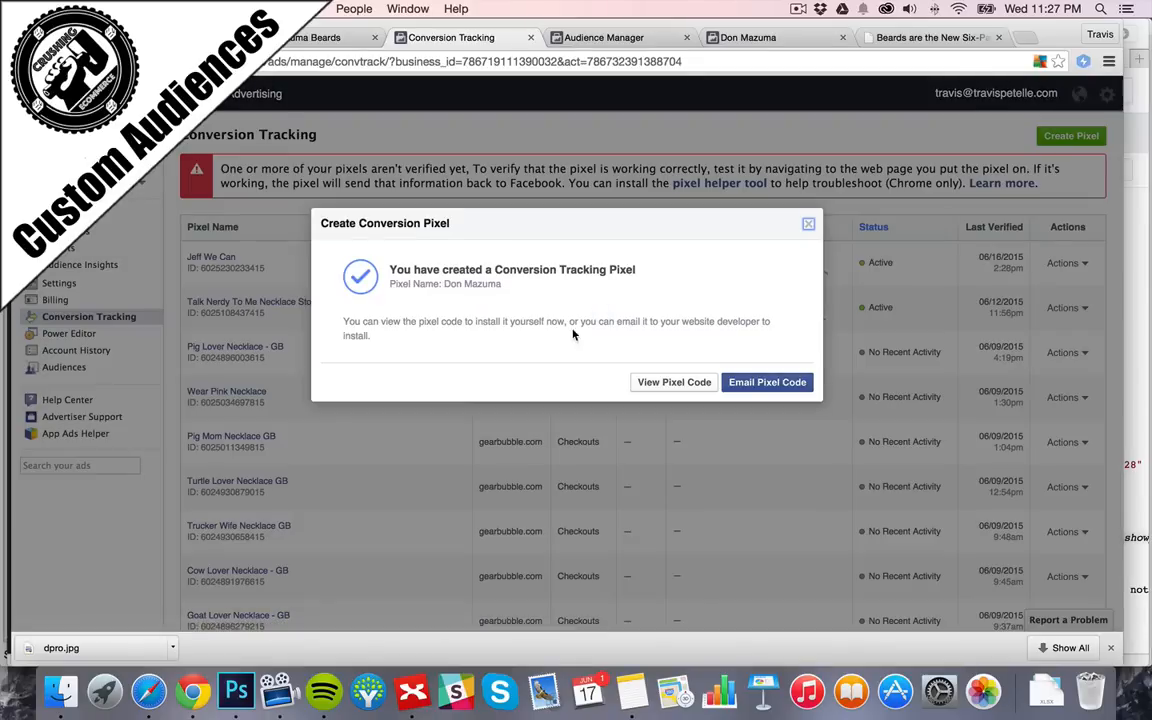
pyautogui.moveTo(679, 388)
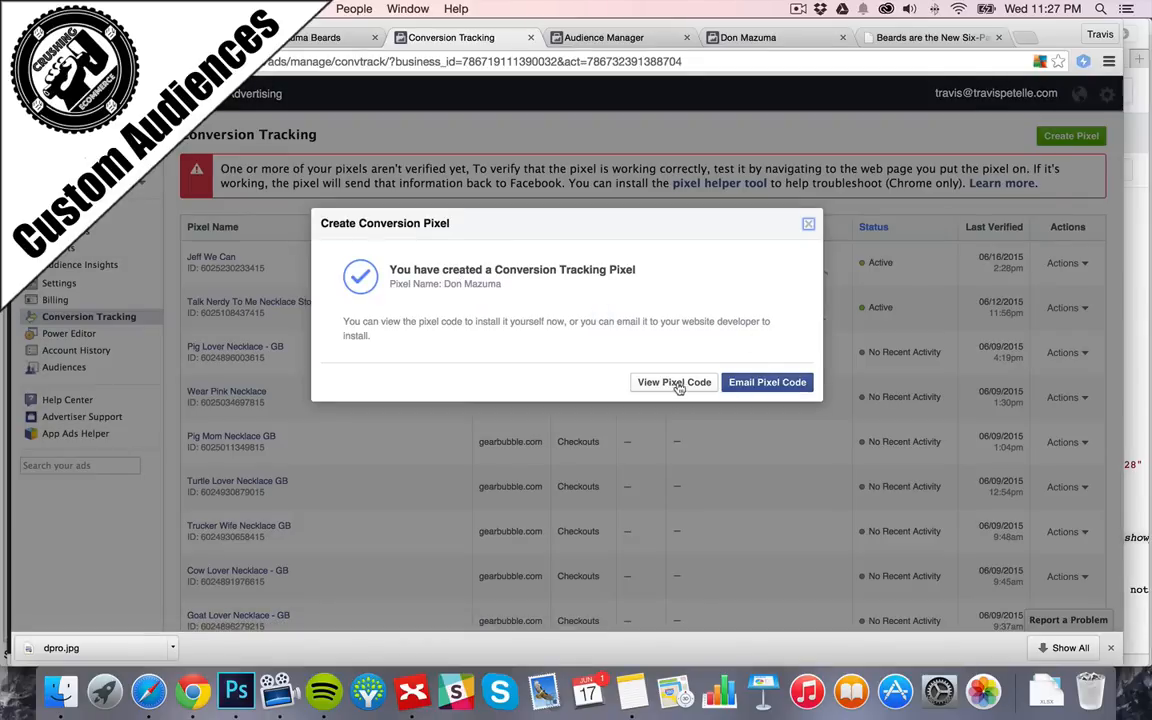
pyautogui.click(673, 382)
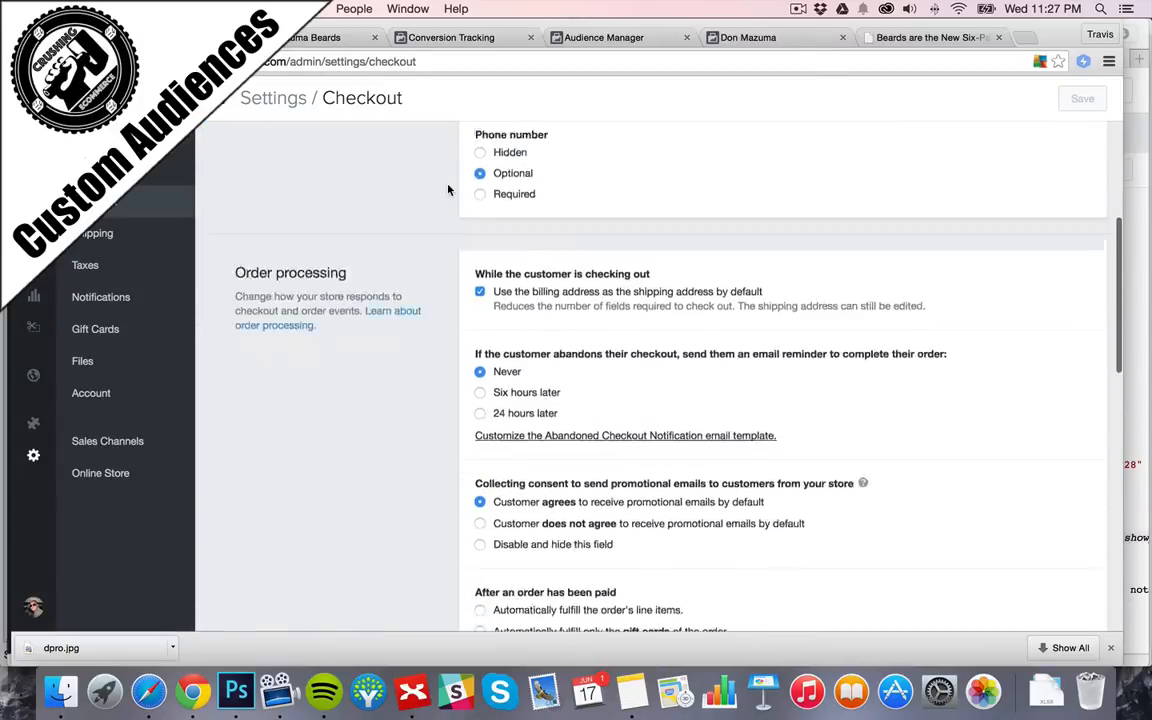
# Paste the Don Mazuma pixel code into Additional content & scripts and save
pyautogui.scroll(-3)
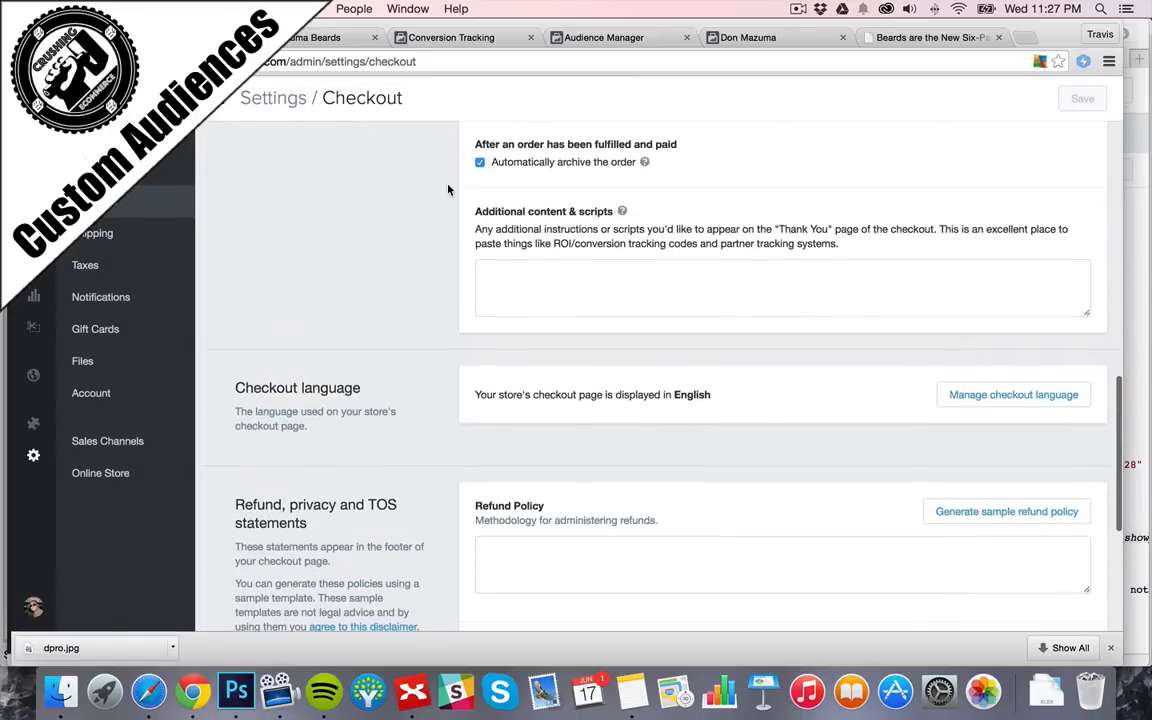
pyautogui.moveTo(586, 220)
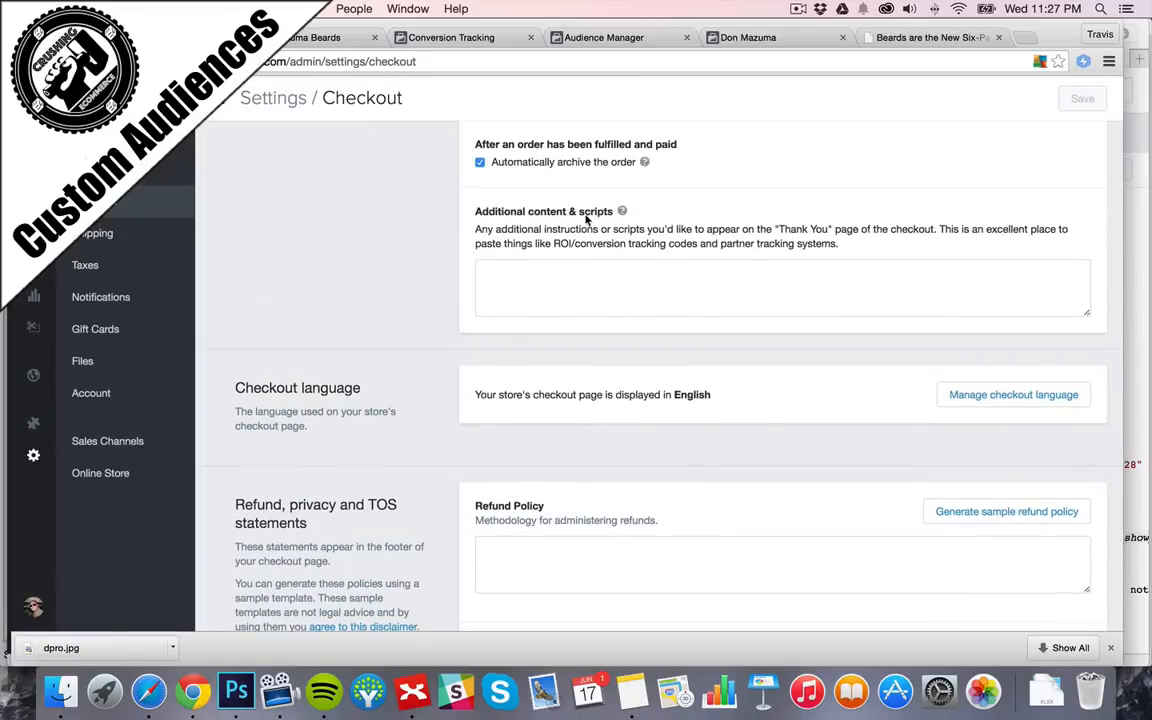
pyautogui.click(782, 288)
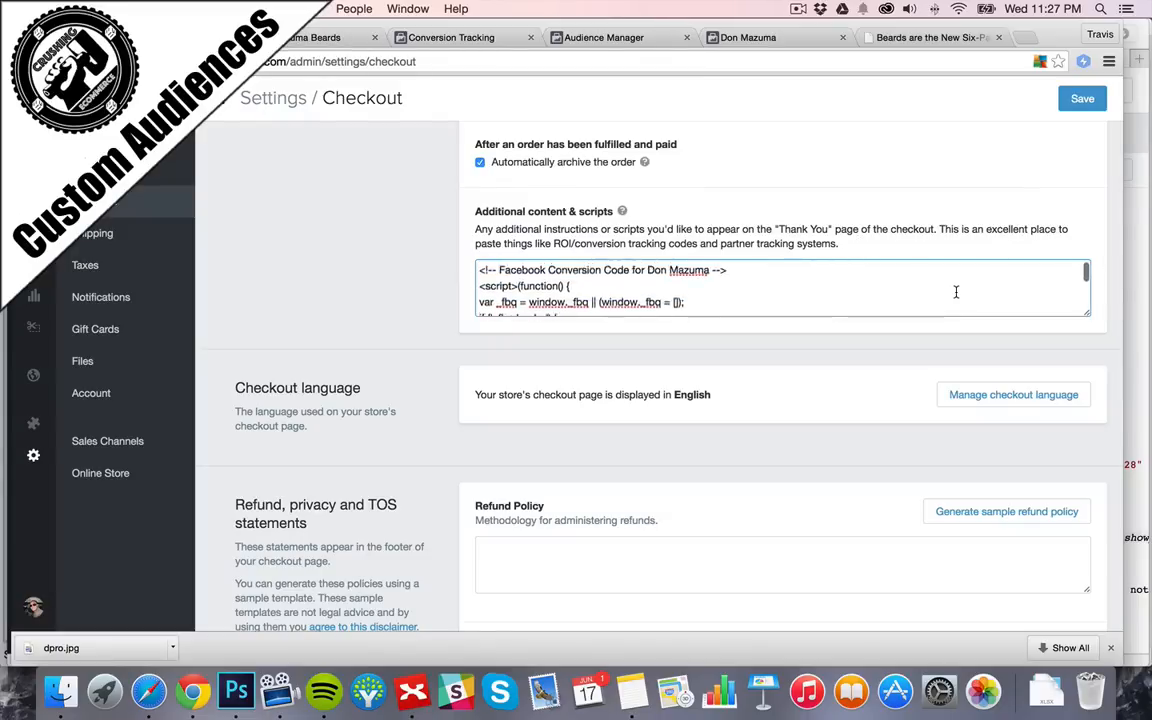
pyautogui.scroll(-3)
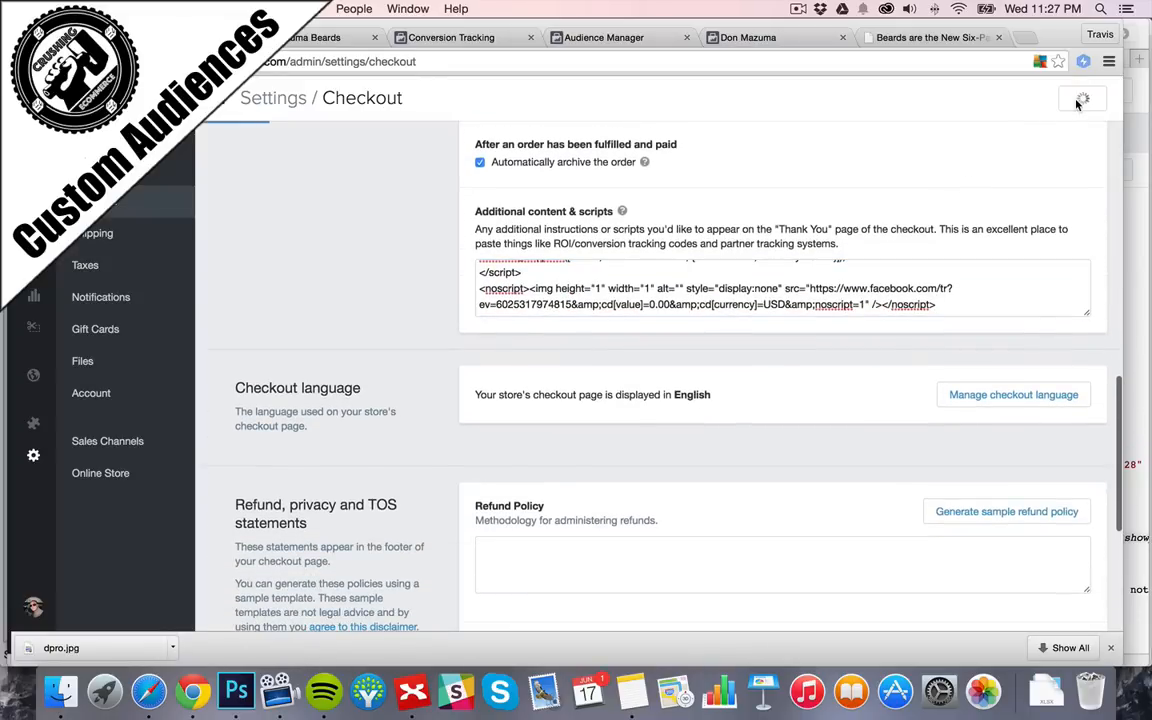
pyautogui.click(1082, 98)
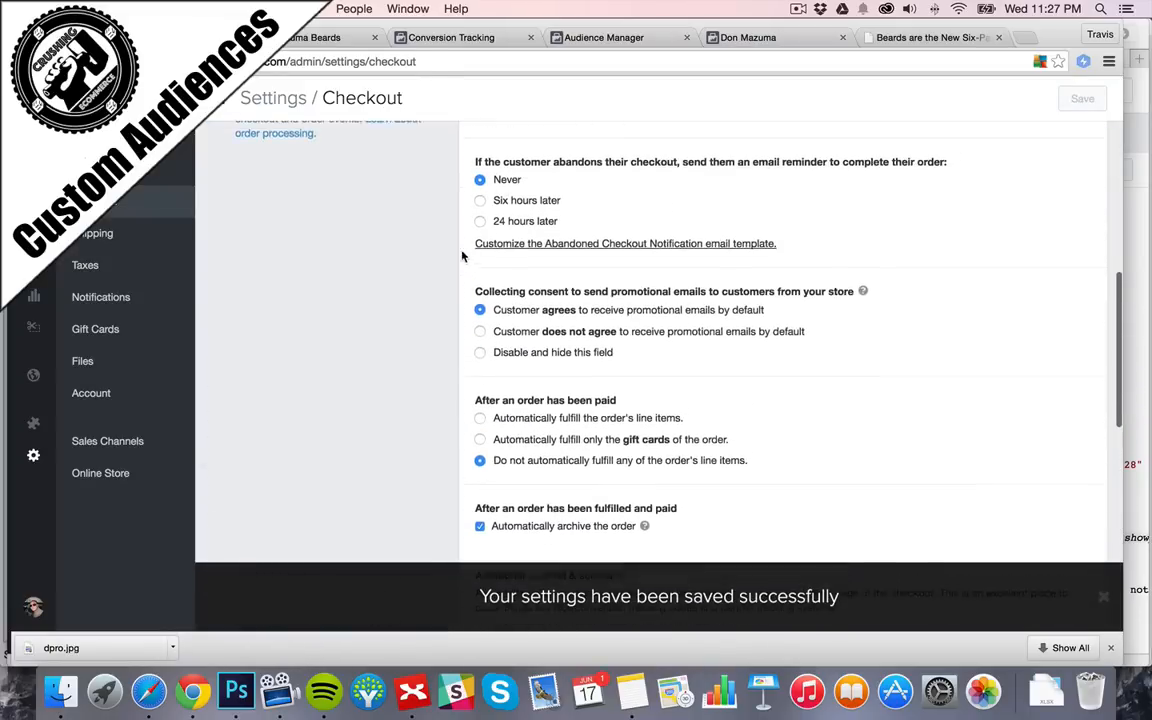
pyautogui.click(604, 37)
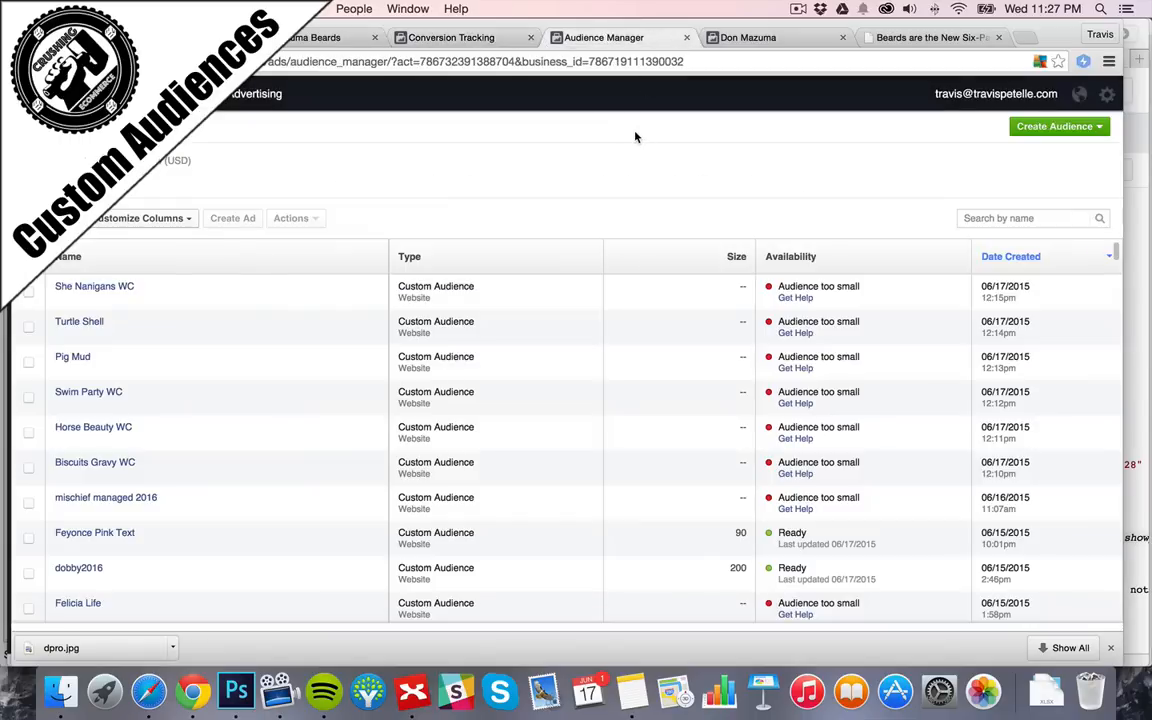
pyautogui.moveTo(639, 138)
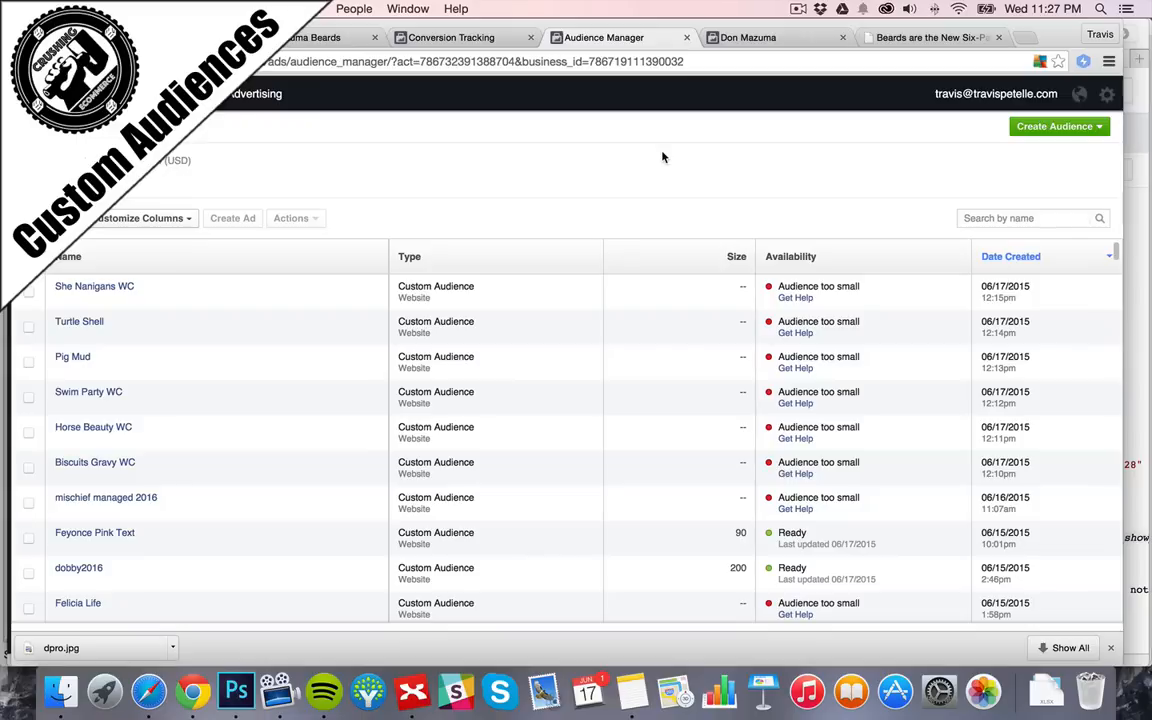
pyautogui.moveTo(672, 163)
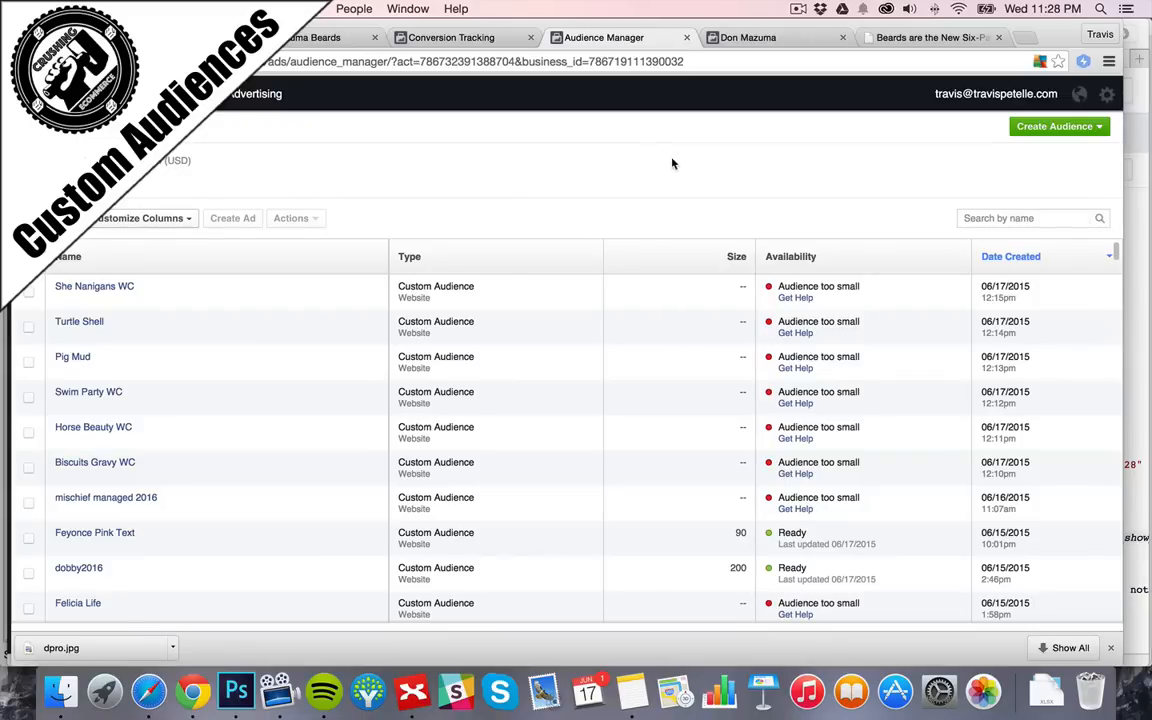
# Create the 'Don Mazuma' website-traffic custom audience for all visitors, then dismiss the confirmation
pyautogui.click(1058, 126)
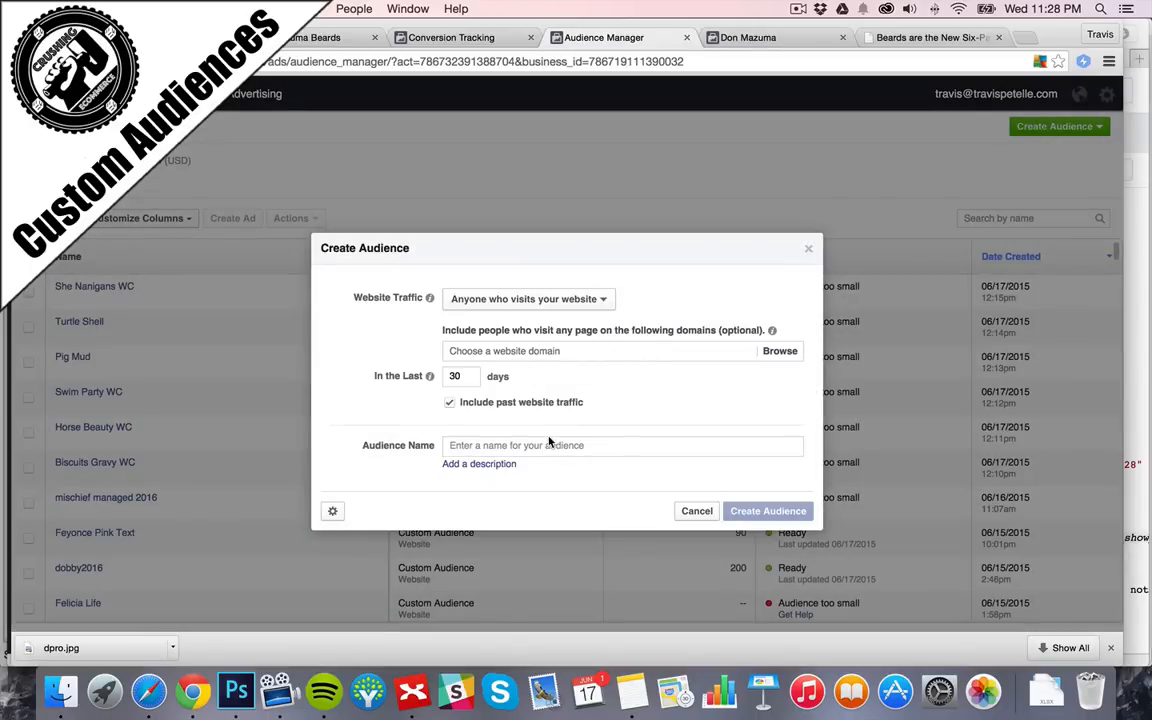
pyautogui.write('Don Mazuma')
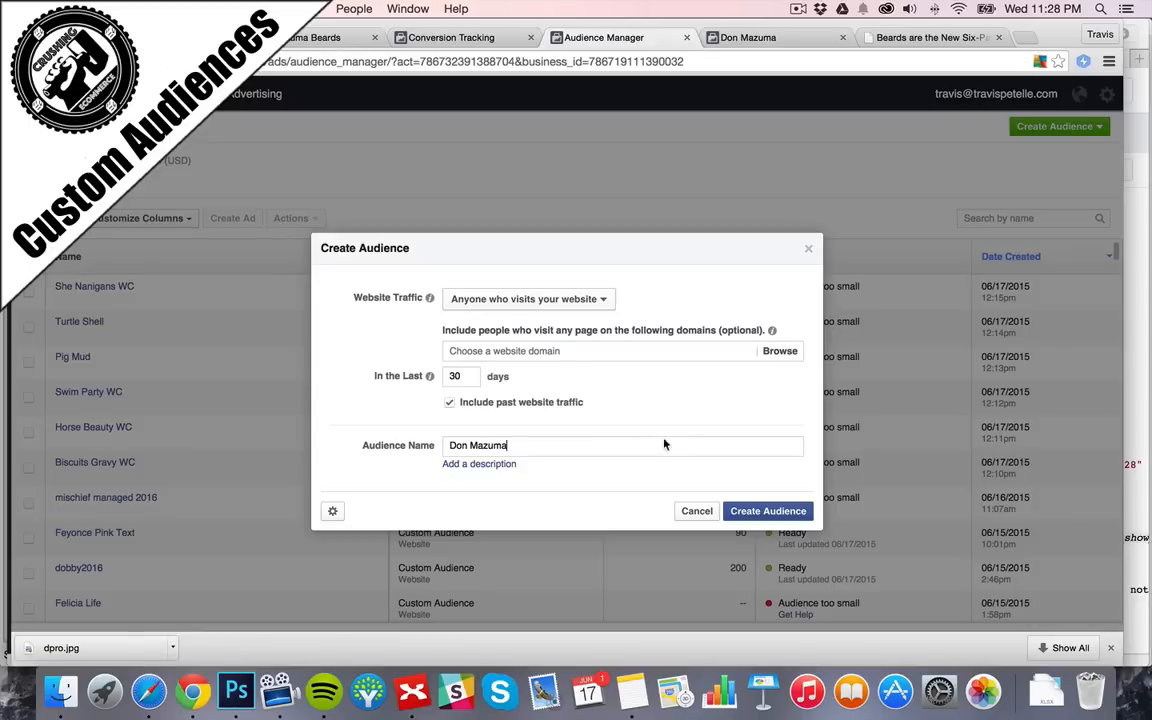
pyautogui.click(767, 511)
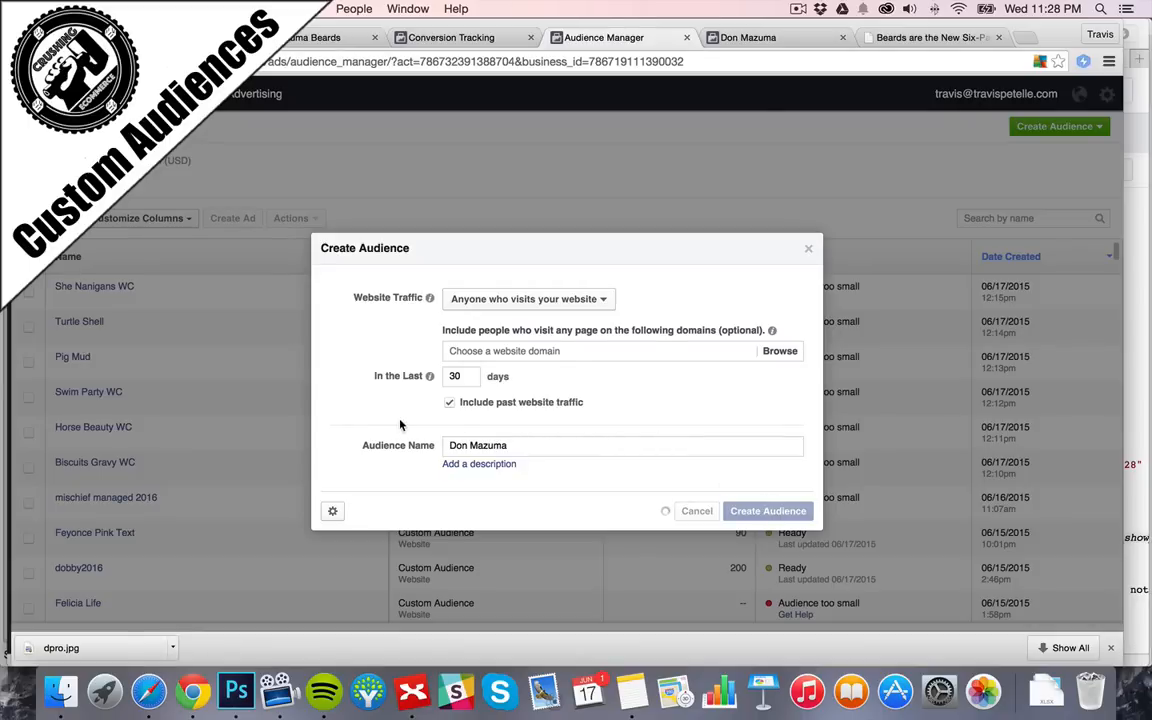
pyautogui.click(767, 511)
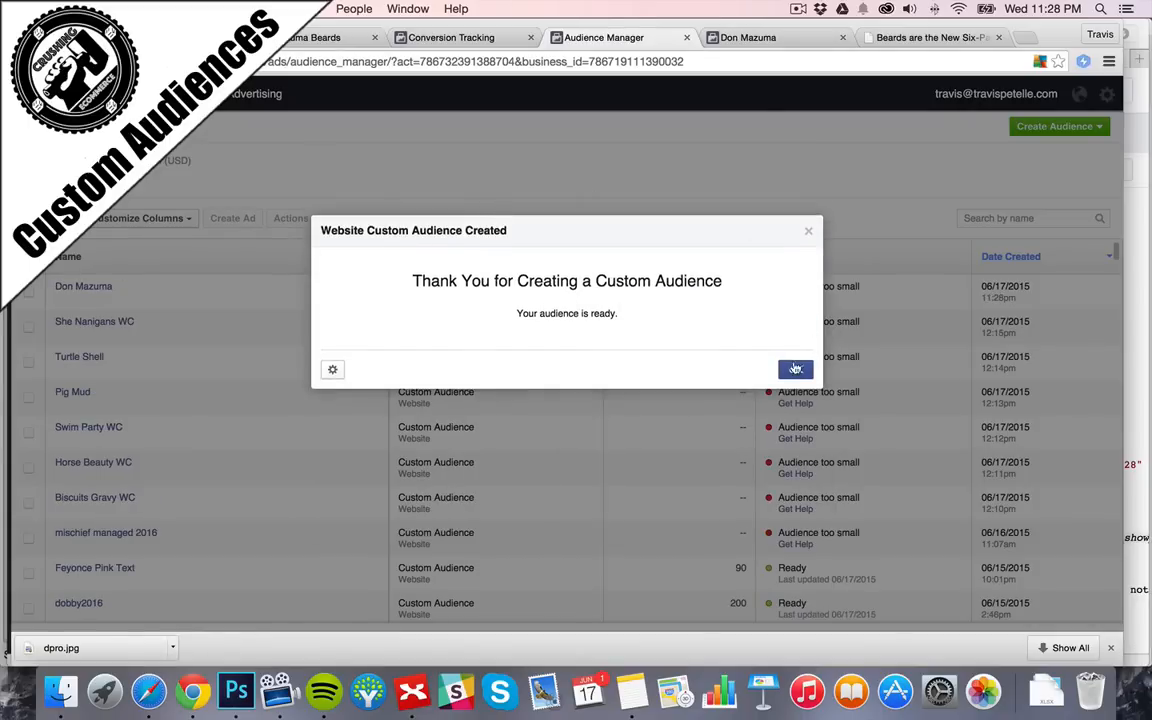
pyautogui.click(795, 369)
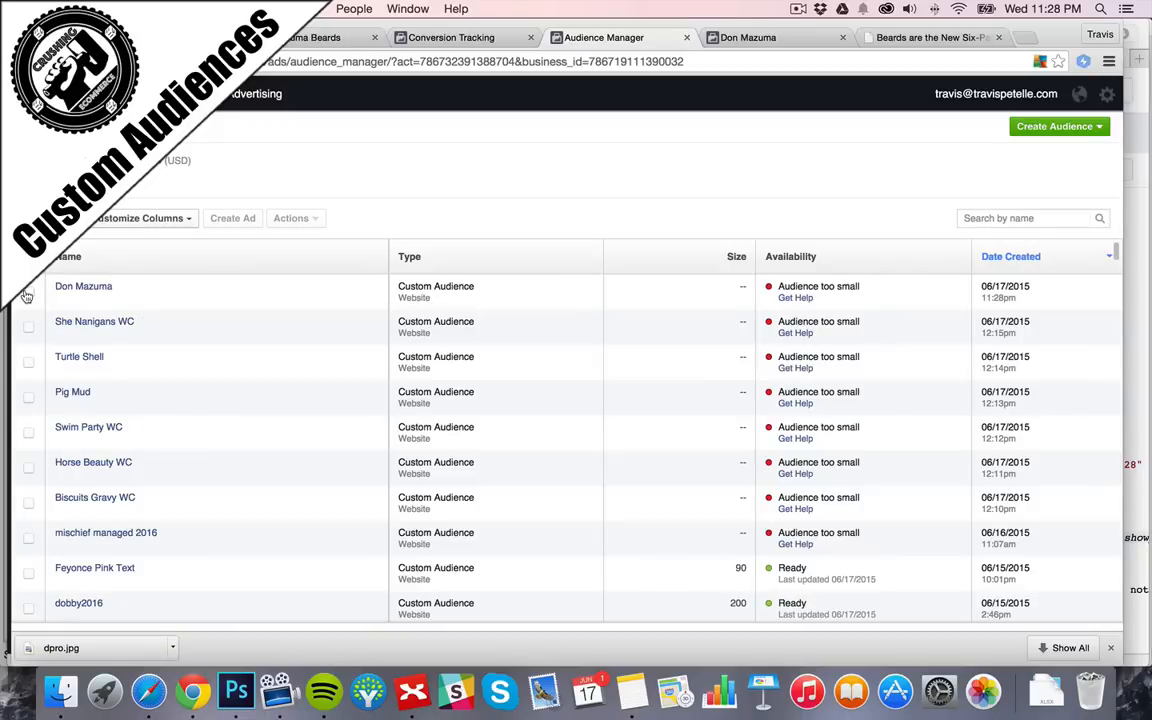
# Select the Don Mazuma audience and view its tracking pixel code
pyautogui.click(291, 218)
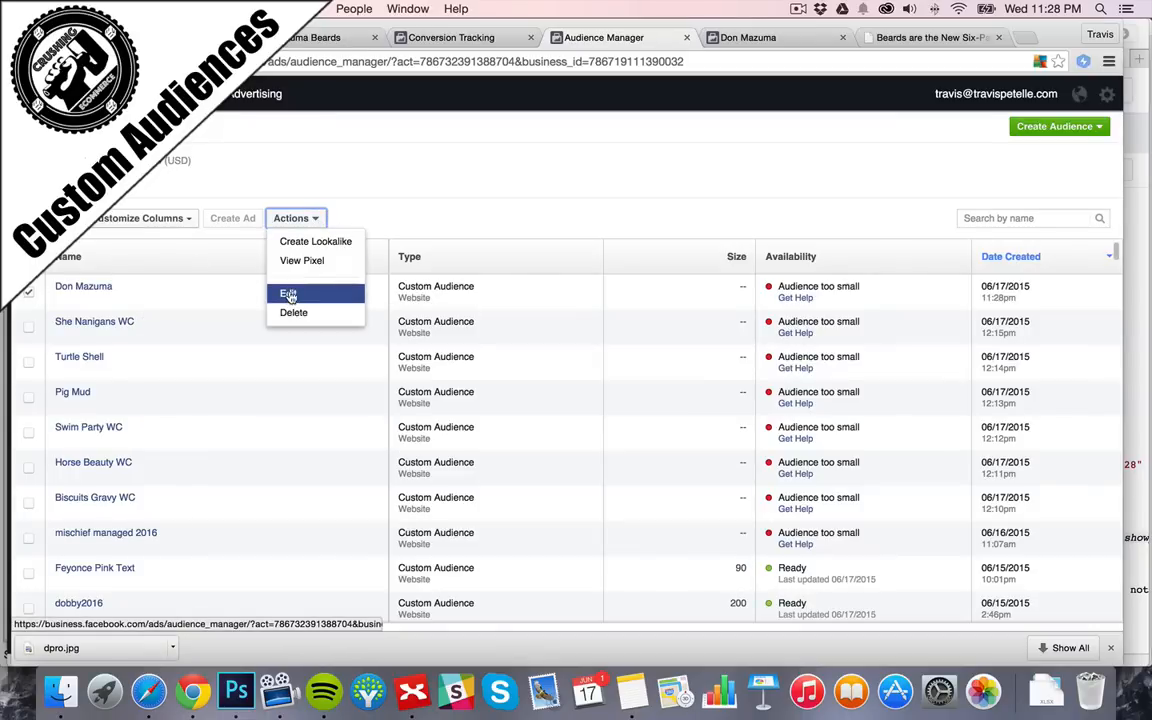
pyautogui.moveTo(302, 260)
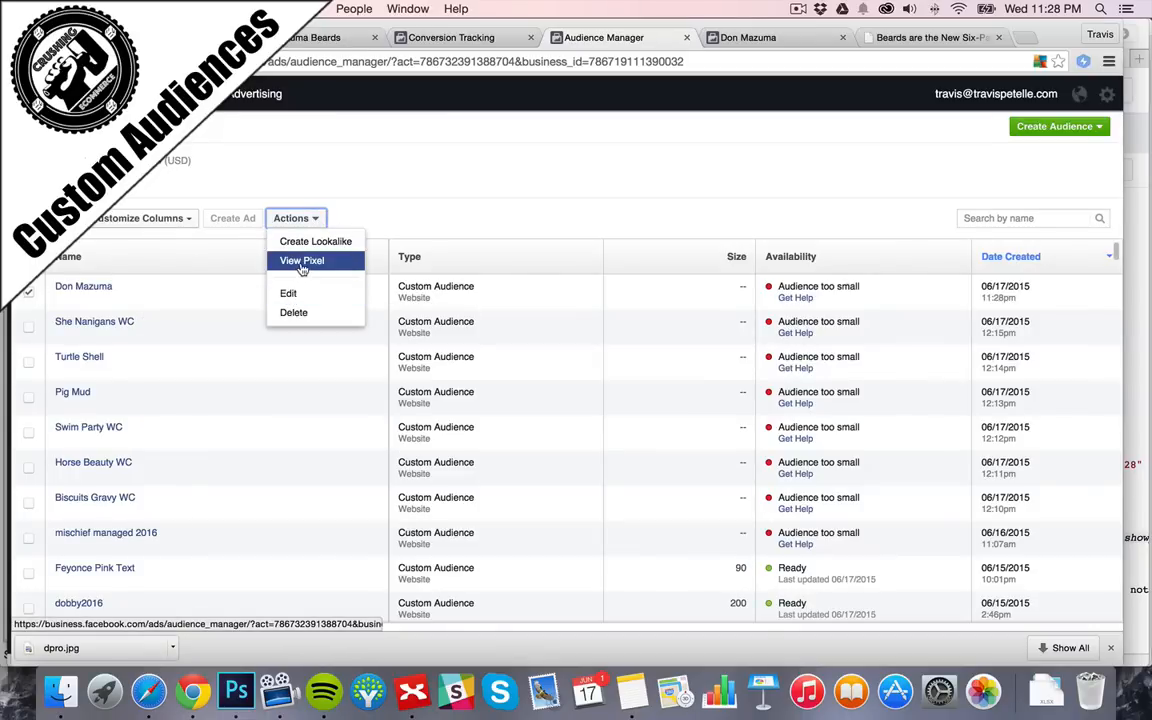
pyautogui.click(302, 260)
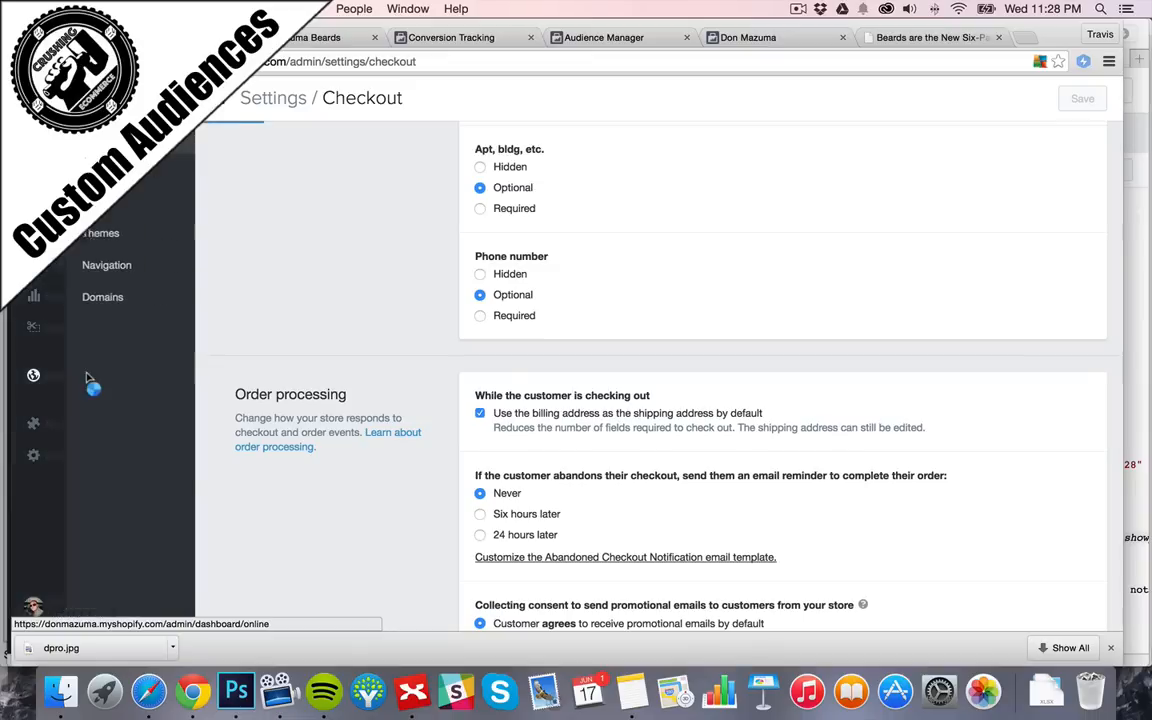
# Open the Brooklyn theme's HTML/CSS editor from Online Store Themes
pyautogui.click(96, 233)
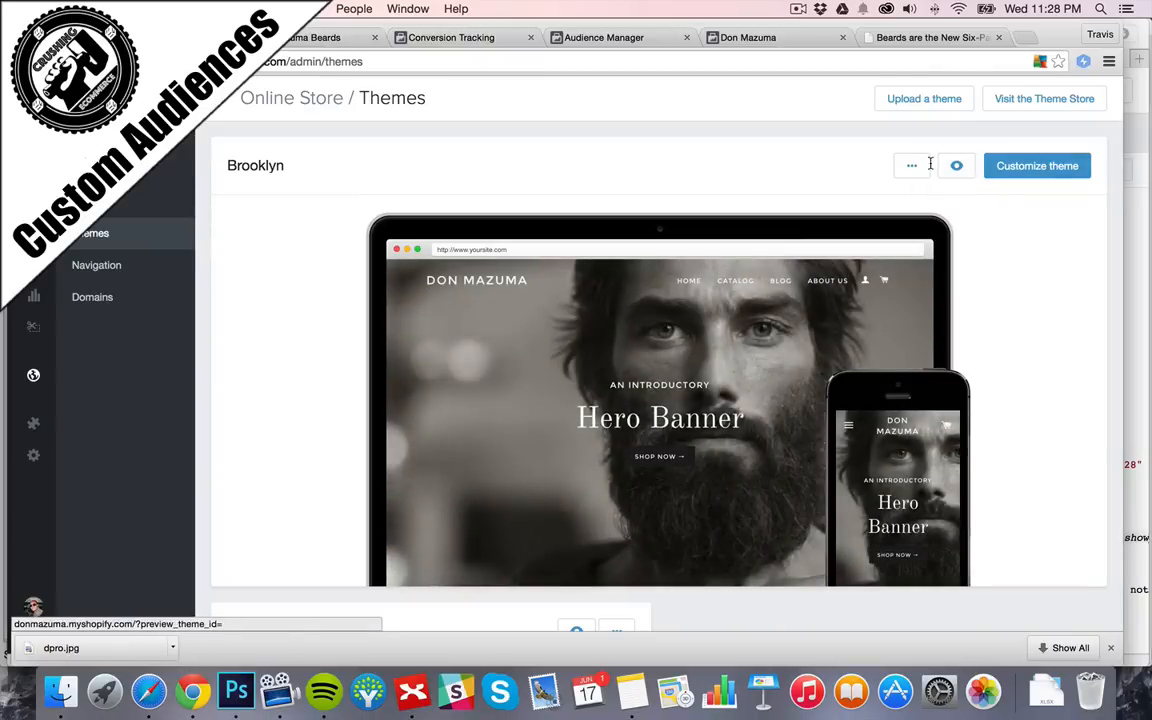
pyautogui.click(911, 165)
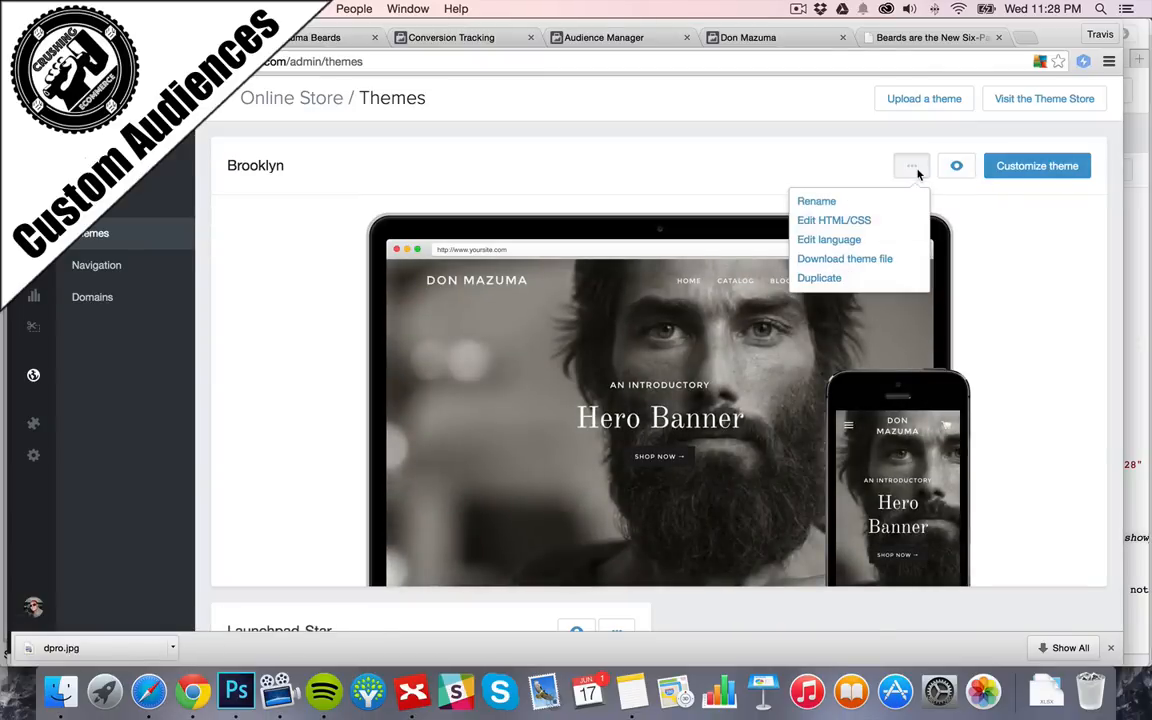
pyautogui.moveTo(834, 220)
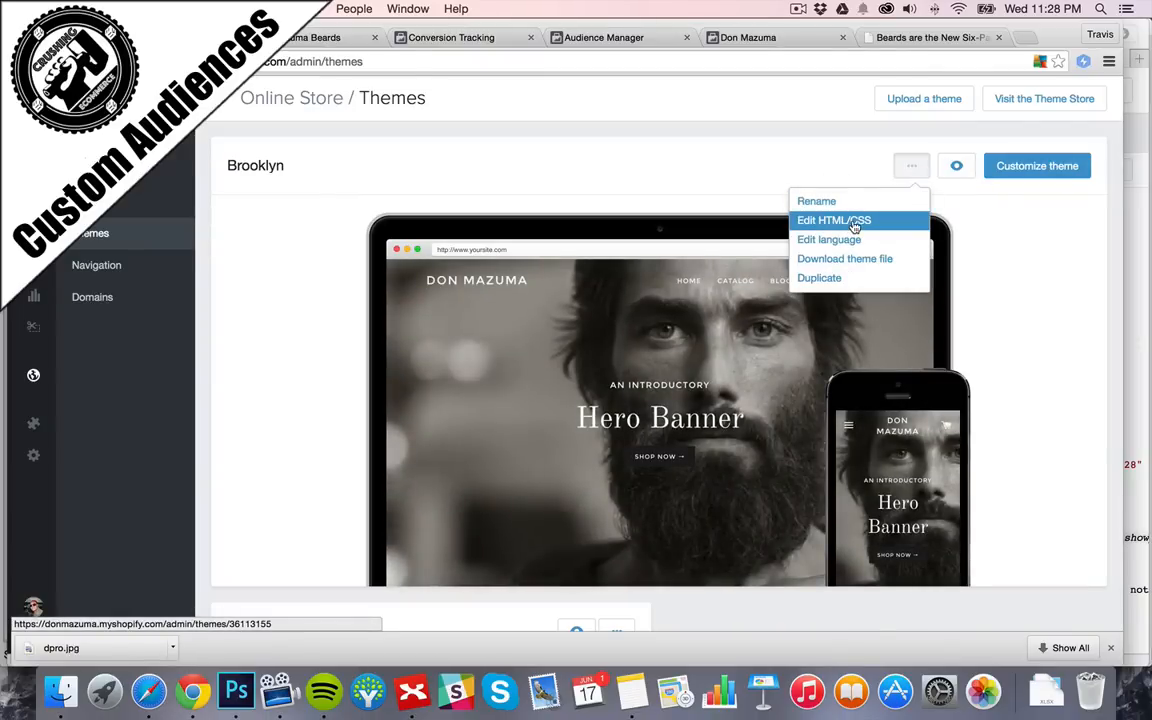
pyautogui.click(834, 220)
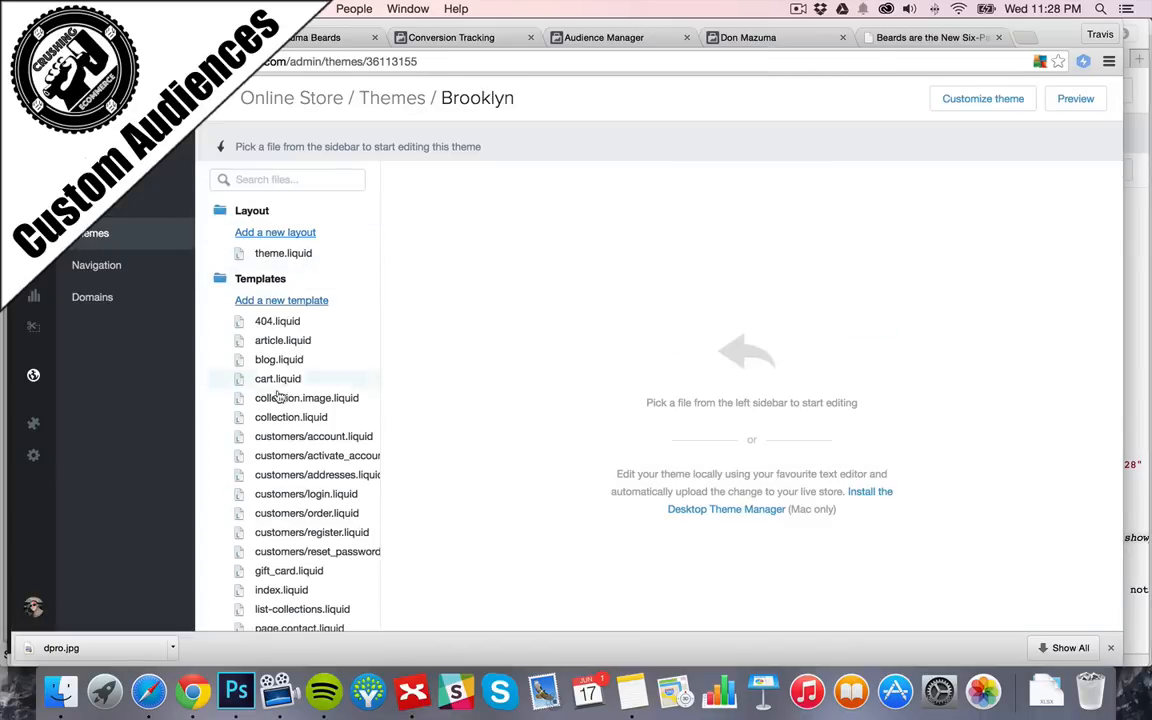
pyautogui.scroll(-3)
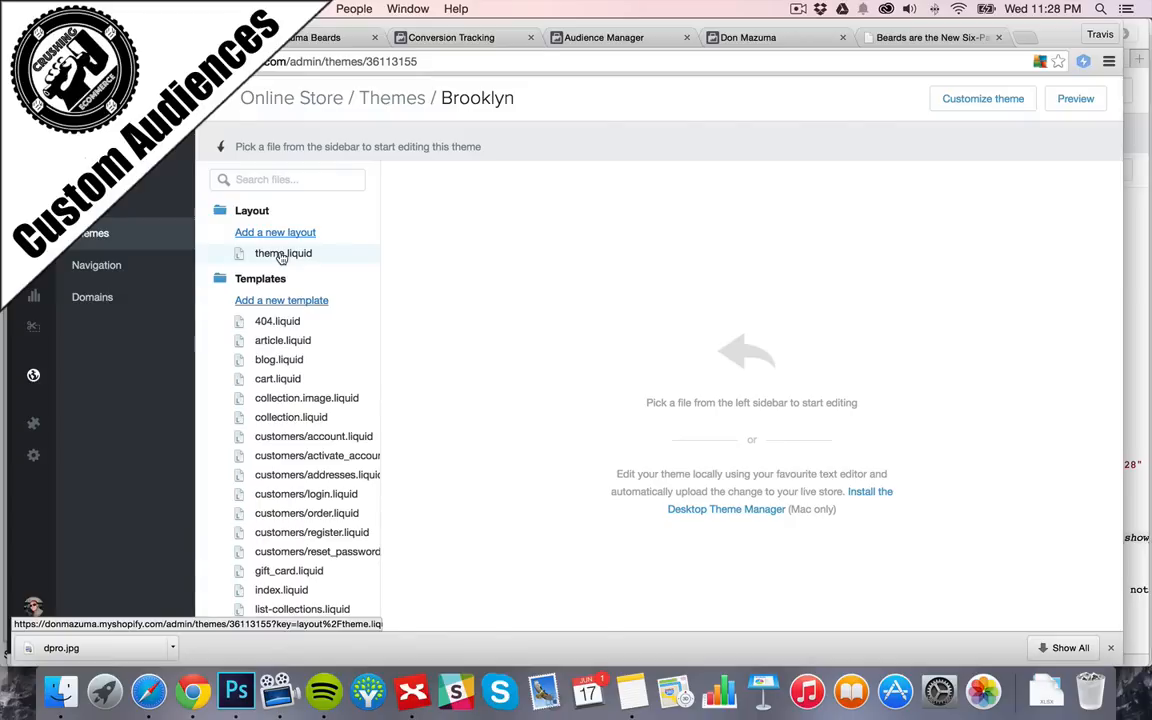
# Paste the Facebook pixel script above </head> in theme.liquid and save it
pyautogui.click(283, 252)
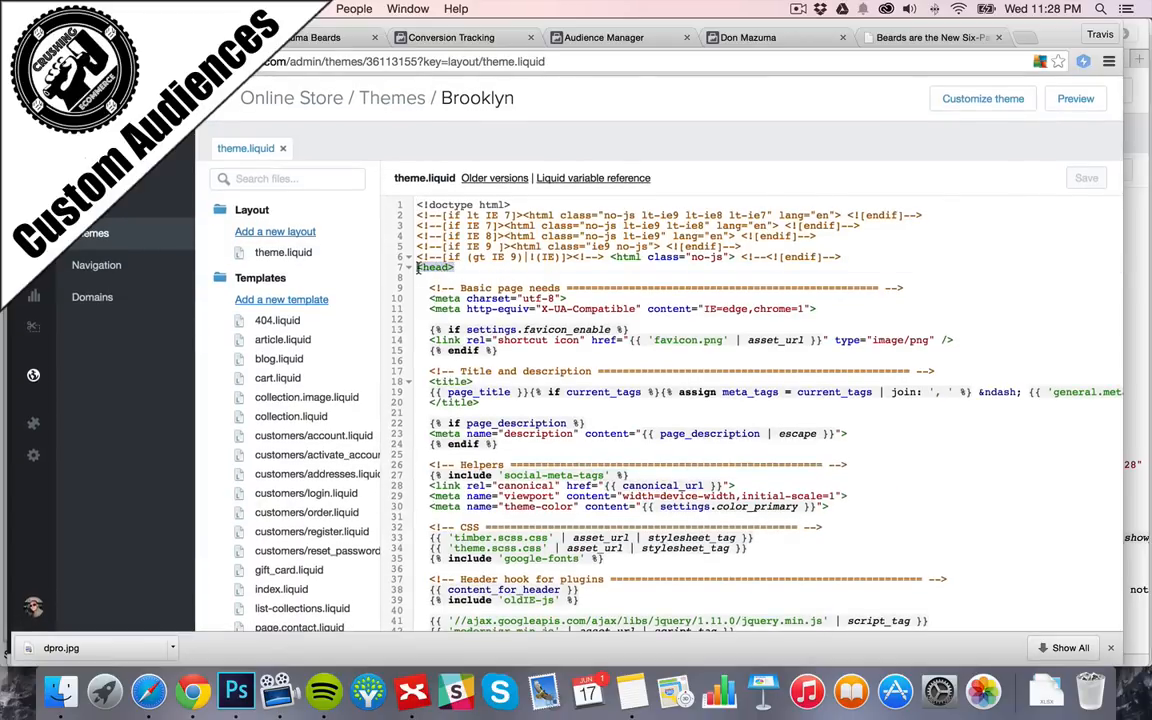
pyautogui.scroll(-3)
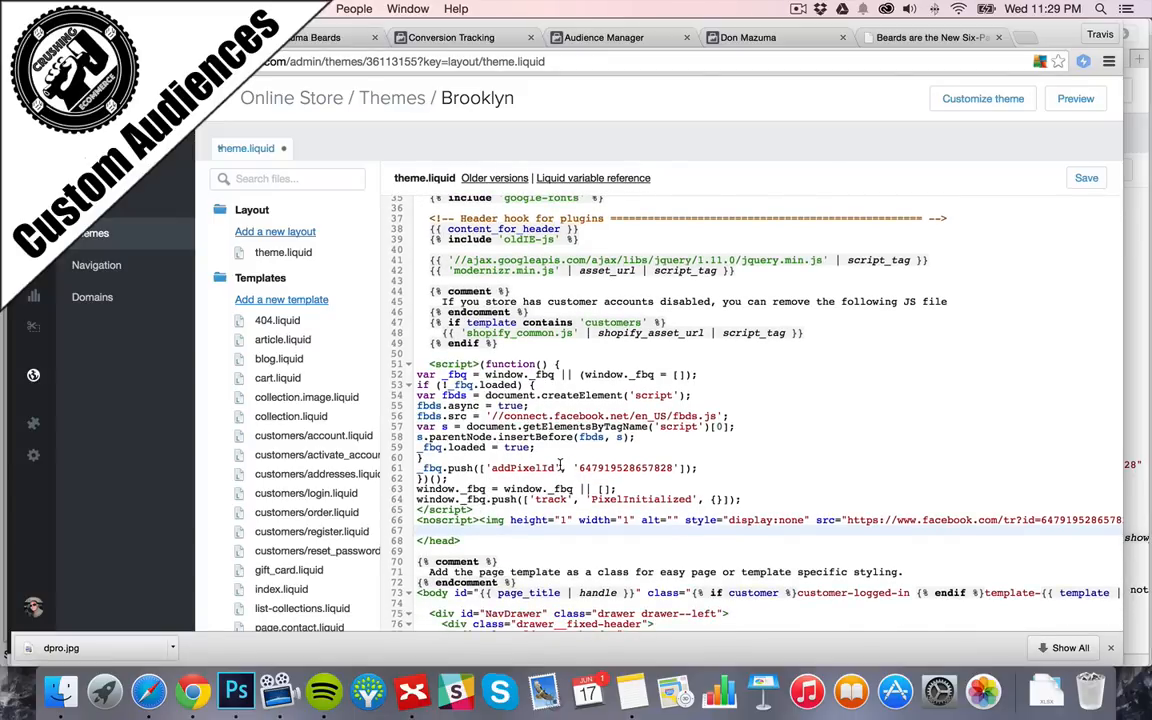
pyautogui.scroll(-3)
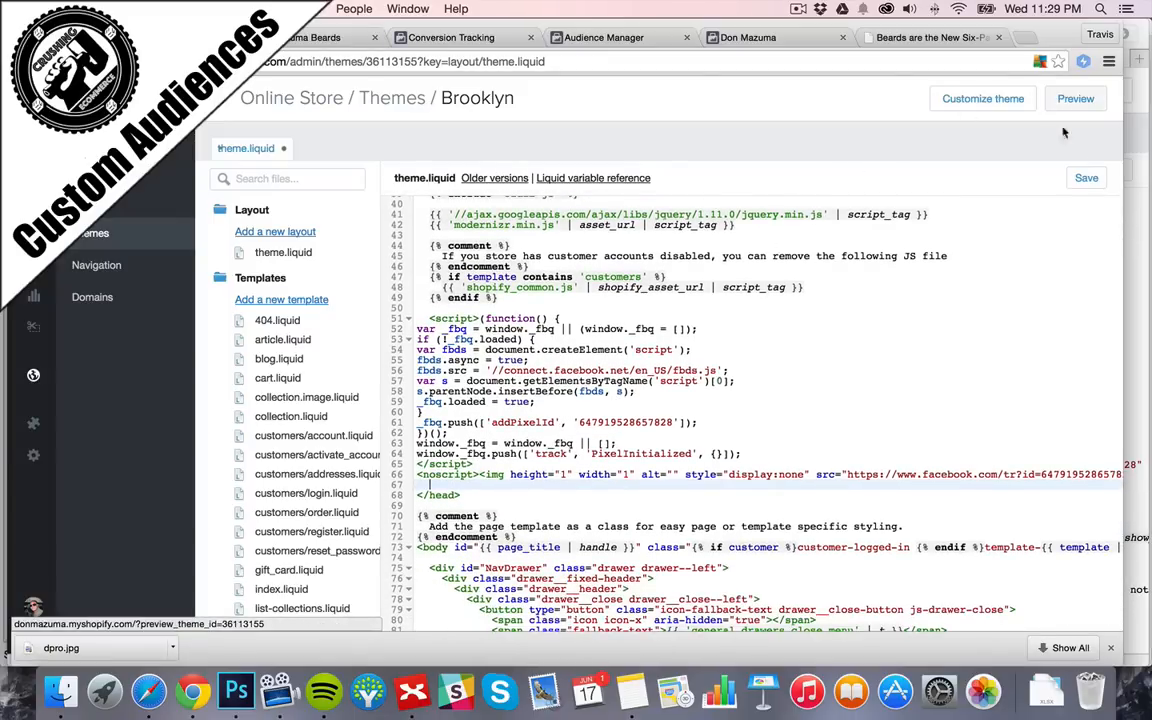
pyautogui.click(1086, 177)
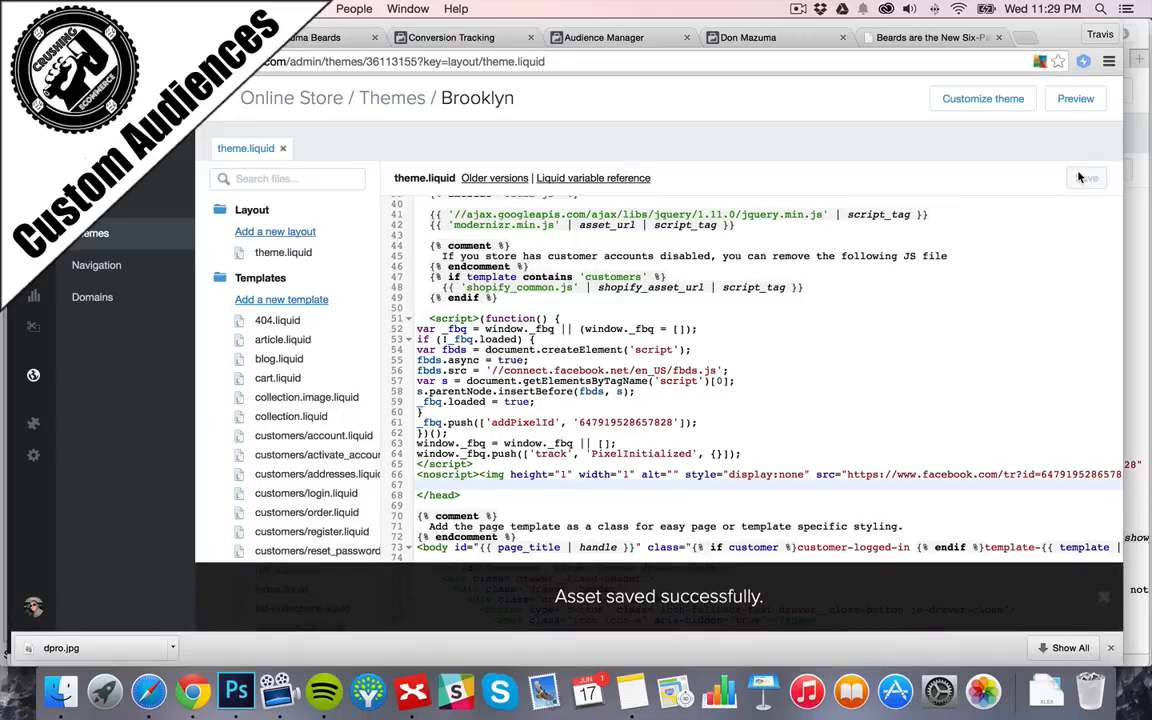